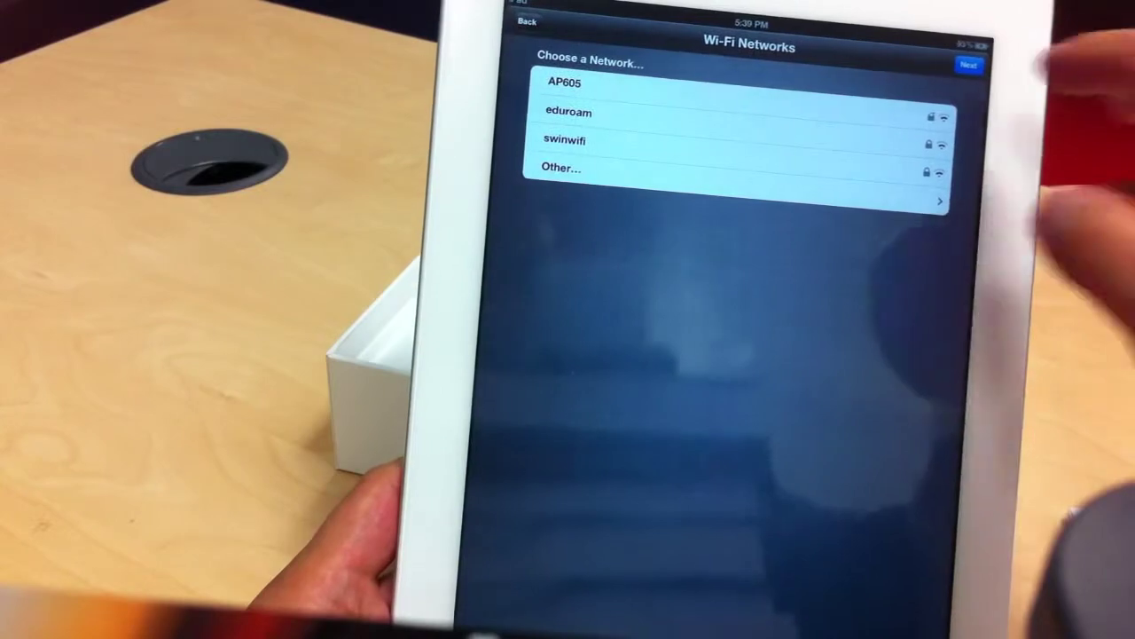
- Proceed past the Wi-Fi Networks screen and choose Start Using iPad to reach the home screen
{"action": "left_click", "coordinate": [975, 67]}
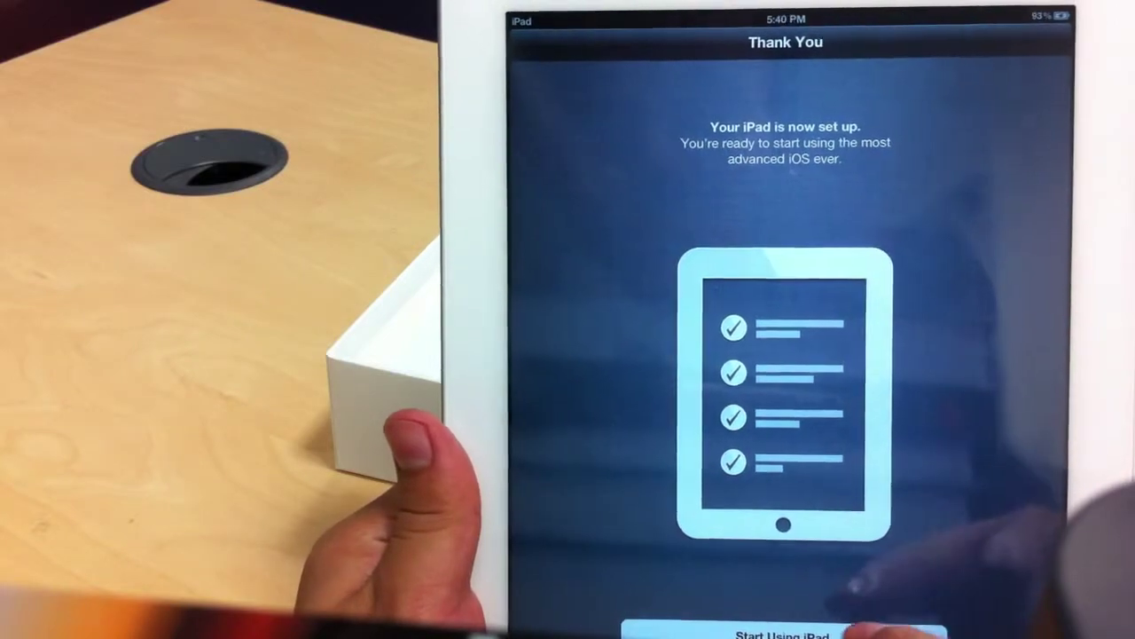
{"action": "left_click", "coordinate": [780, 632]}
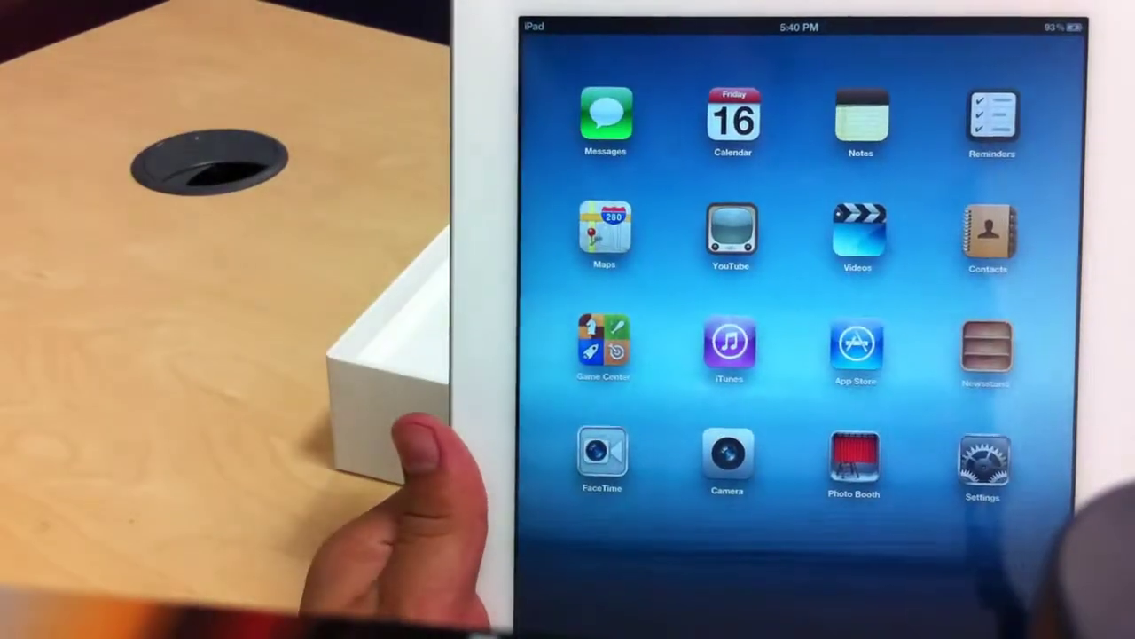